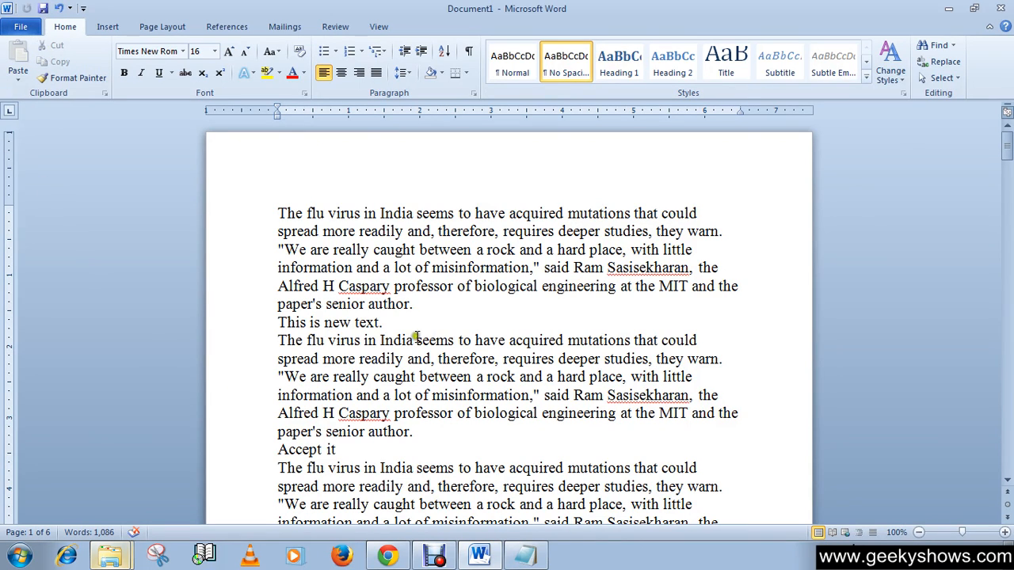
mouse_move(333, 285)
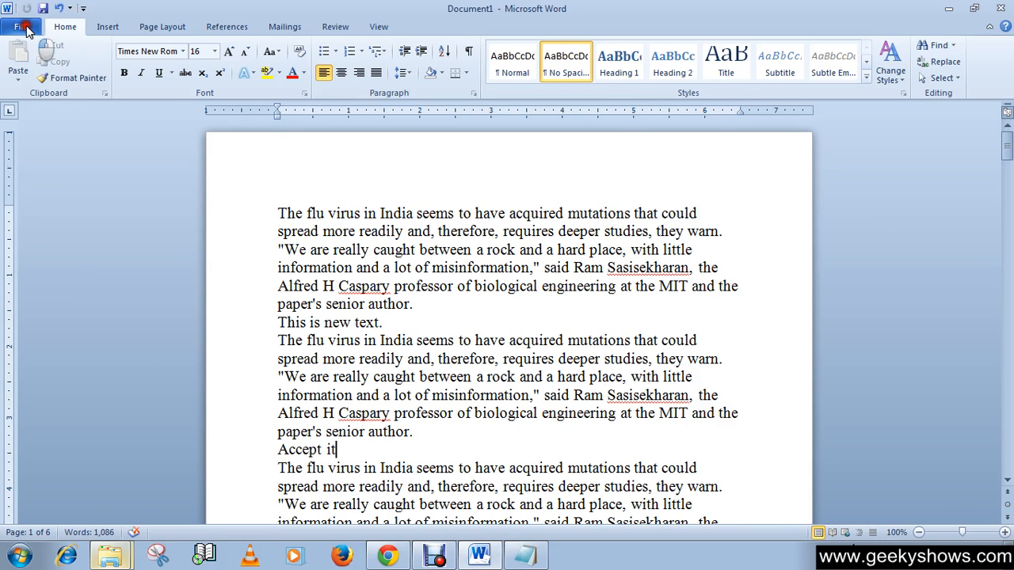
Save the document as 'Word 2003' in Word 97-2003 (.doc) format in the New Doc Location folder
click(21, 25)
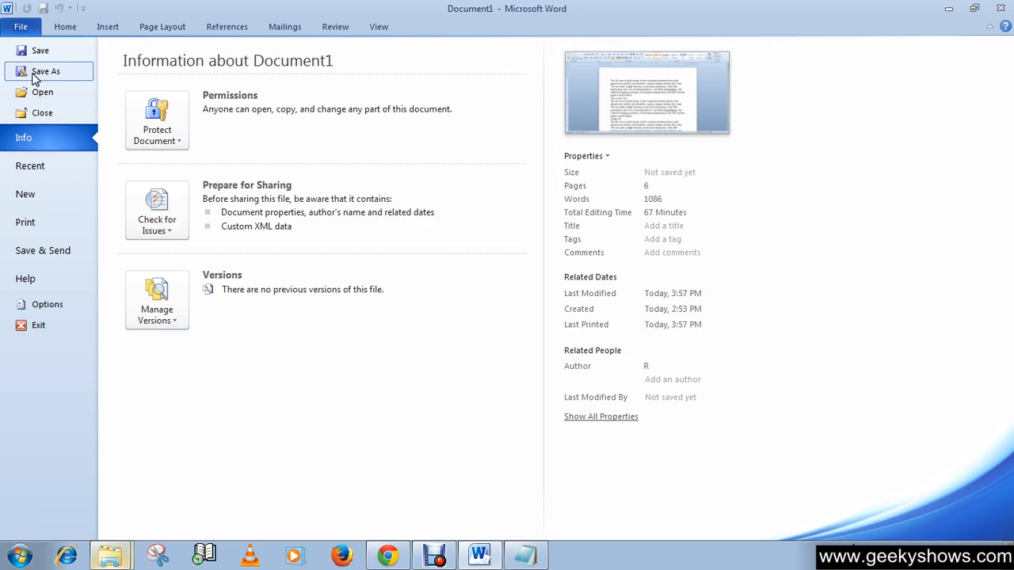
click(44, 72)
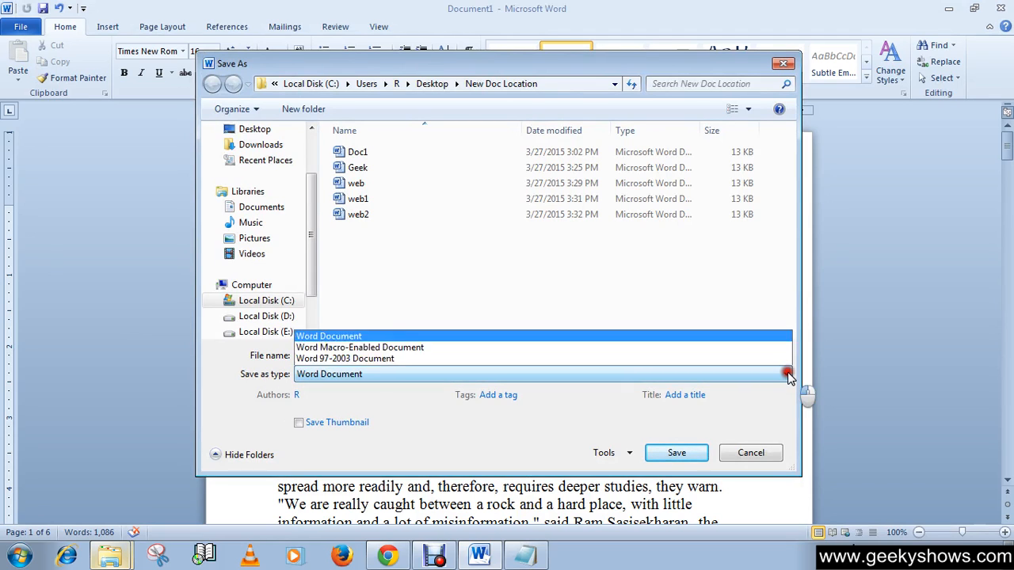
click(784, 374)
text(W)
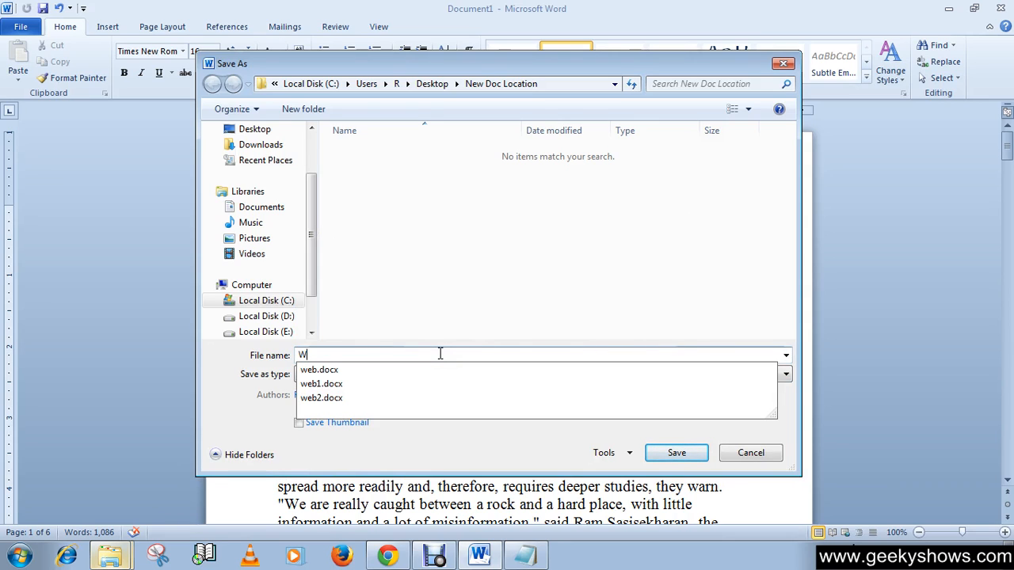
text(ord)
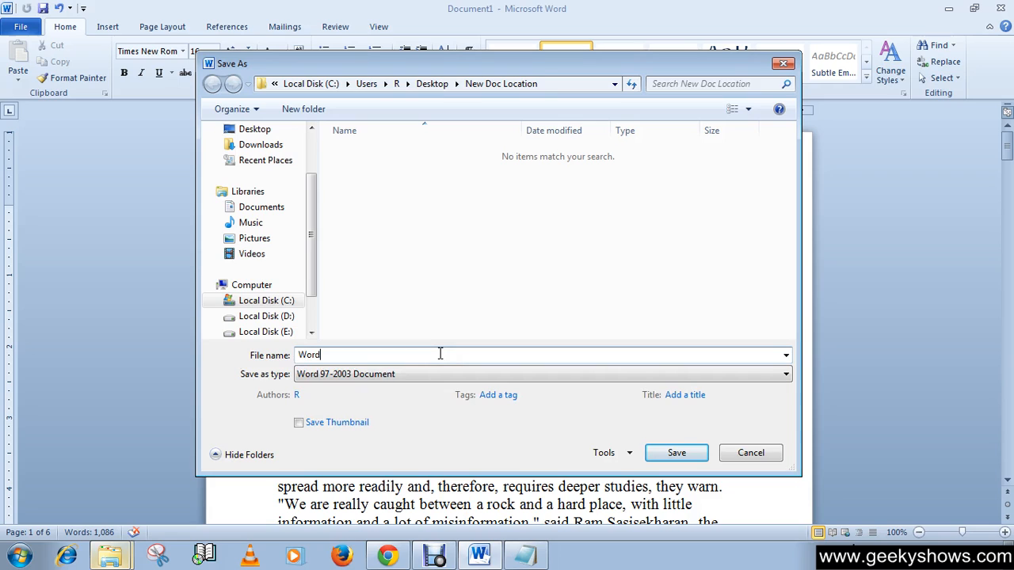
text(200)
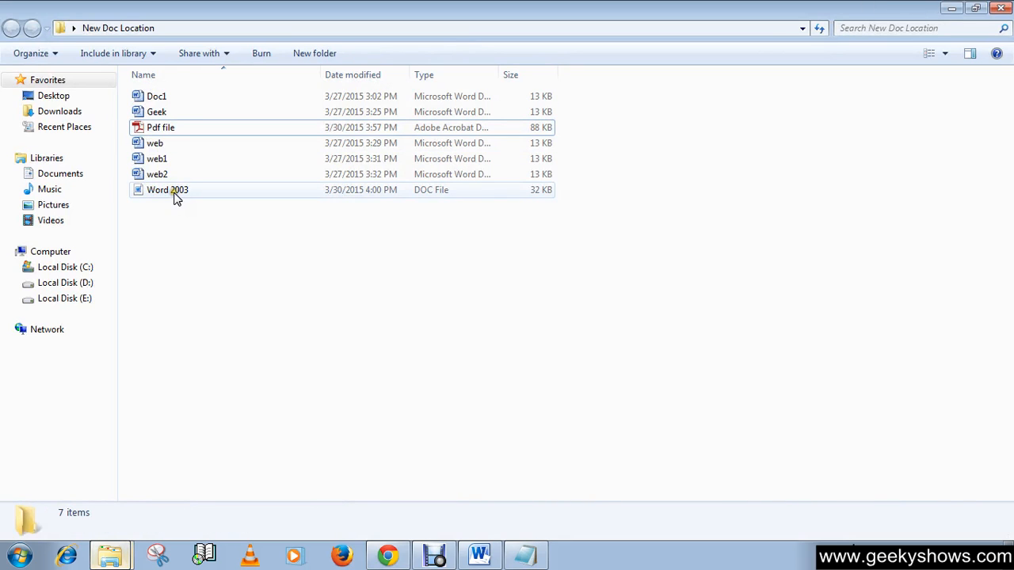
mouse_move(420, 200)
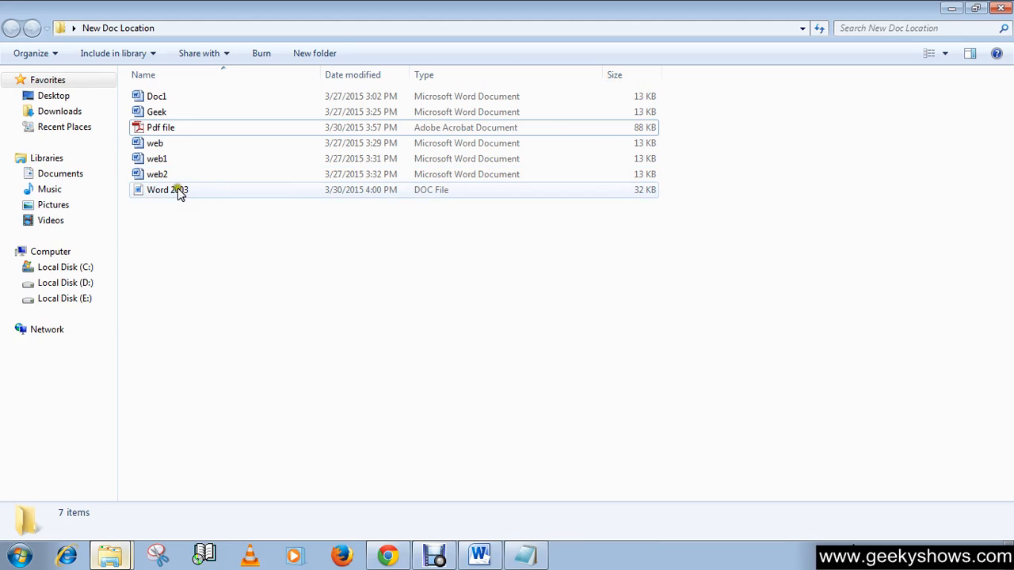
Select the Word 2003 file in Explorer to show its details (32 KB DOC, 6 pages)
click(168, 191)
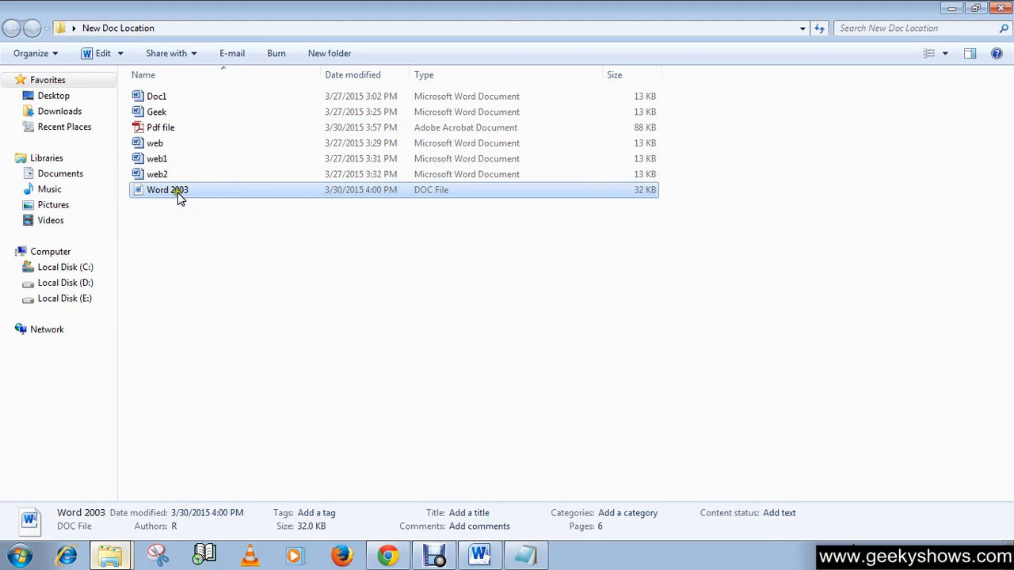
mouse_move(205, 198)
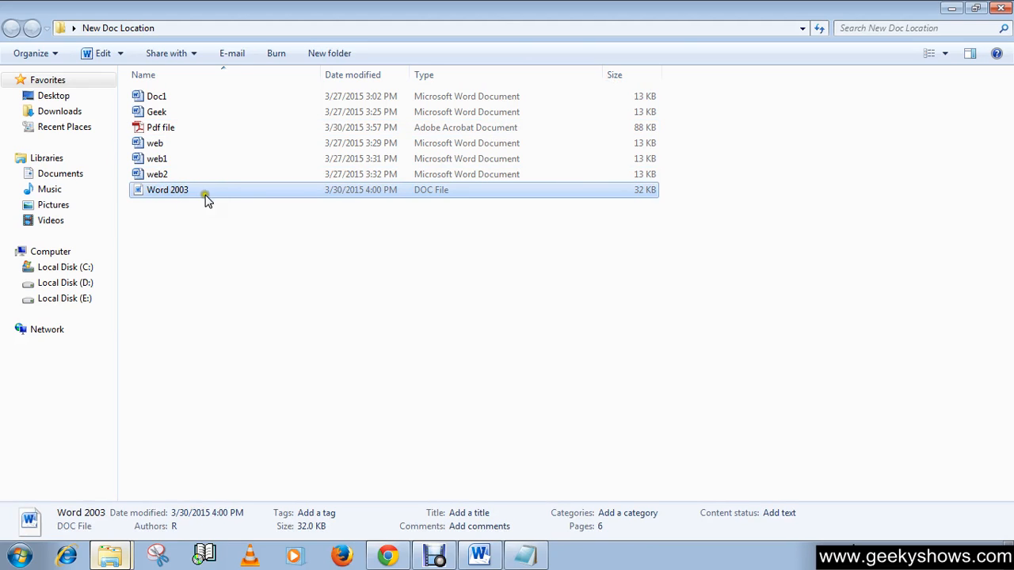
mouse_move(221, 268)
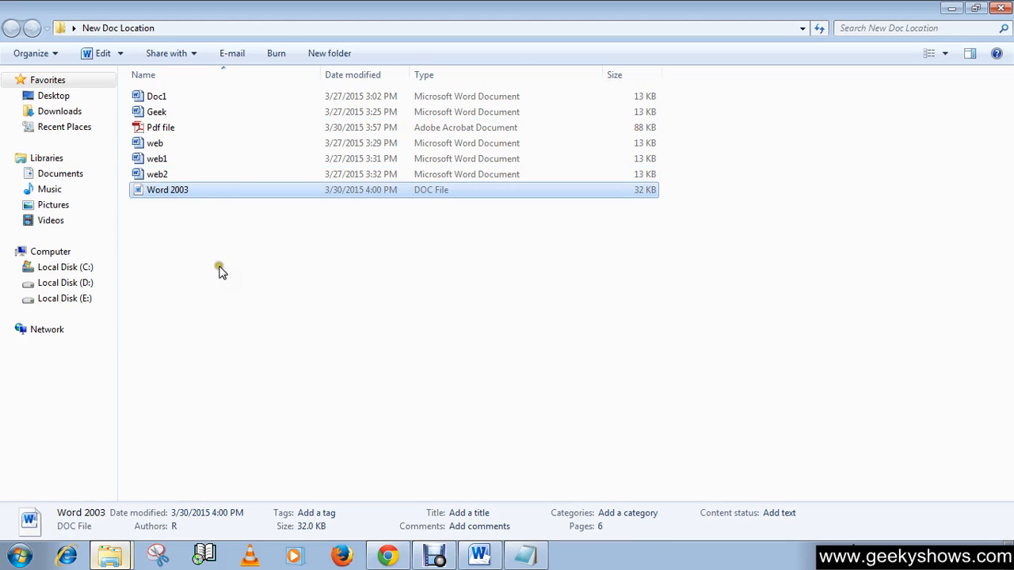